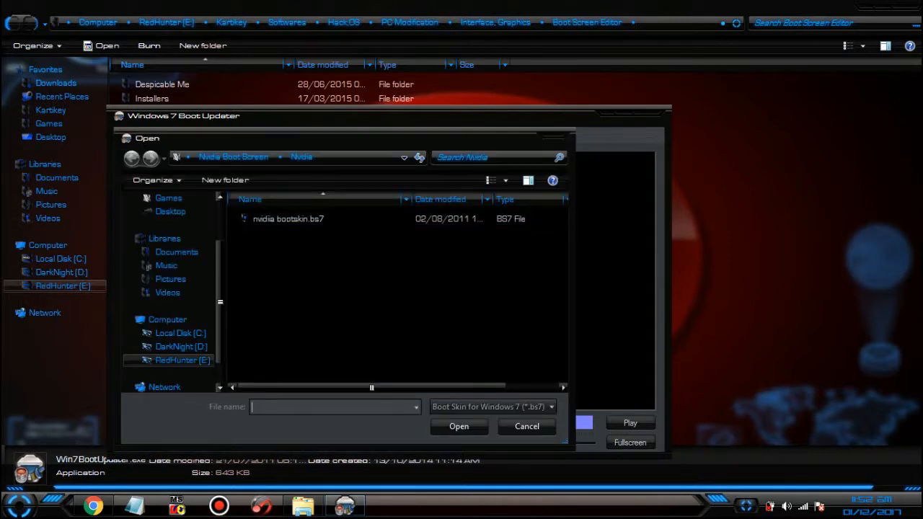
Go back to the Boot Screen Editor folder and open the Pulse Blue folder.
left_click(131, 157)
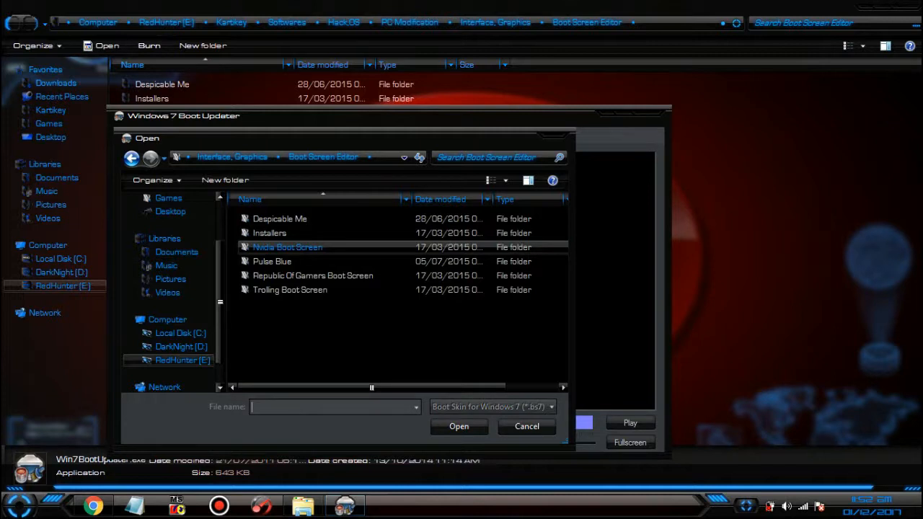
left_click(289, 290)
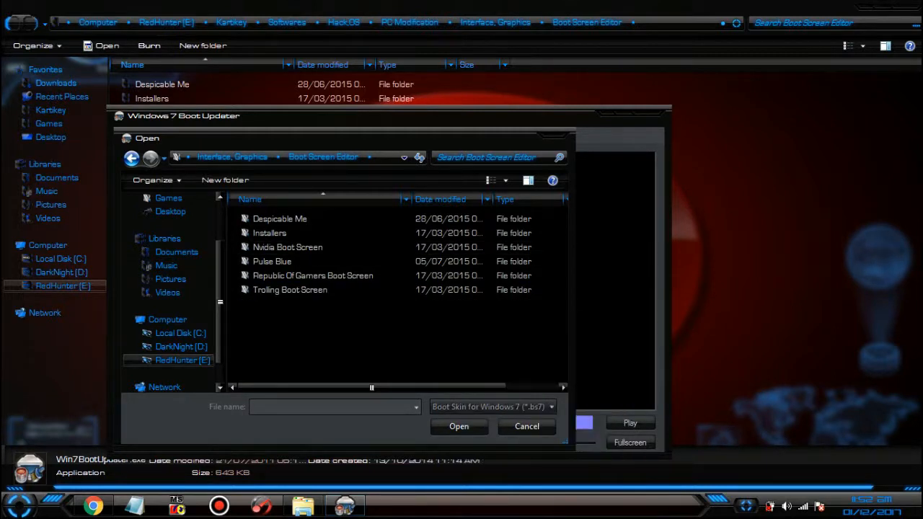
left_click(312, 275)
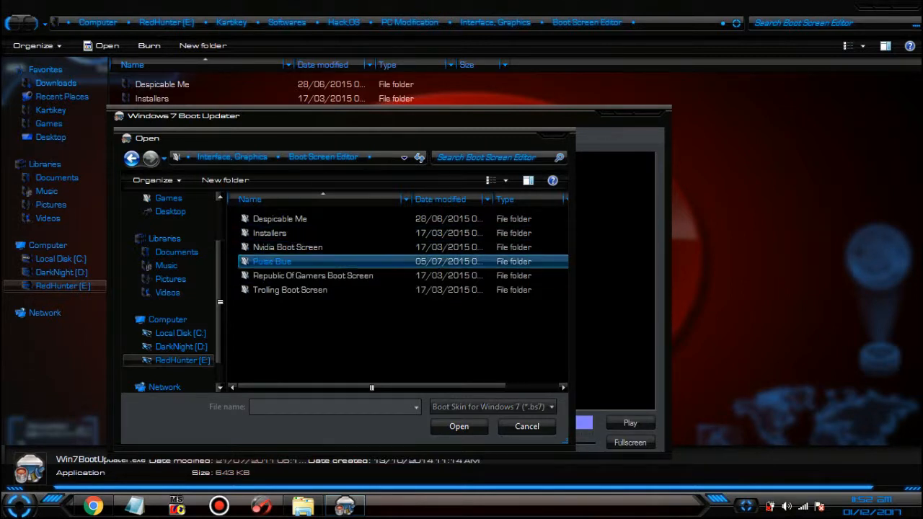
double_click(272, 261)
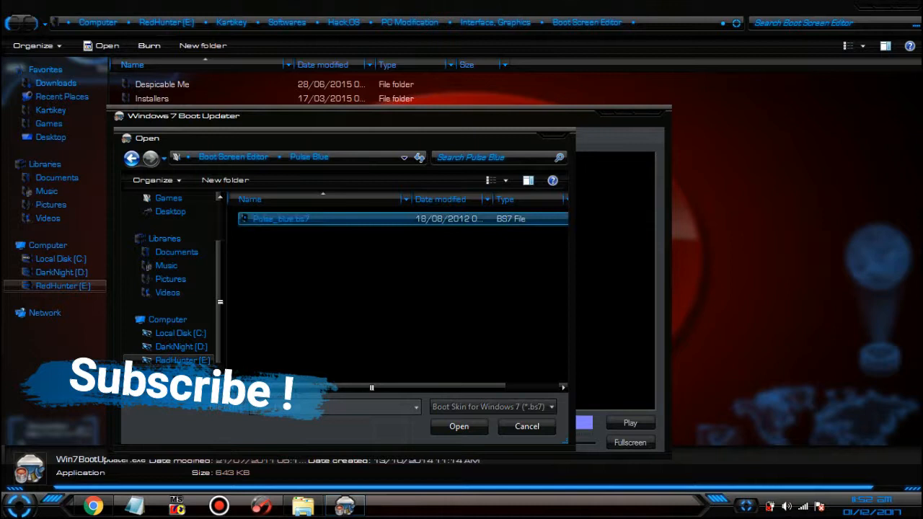
Open Pulse_blue.bs7, play and pause its animation preview, then view Message 2.
left_click(459, 427)
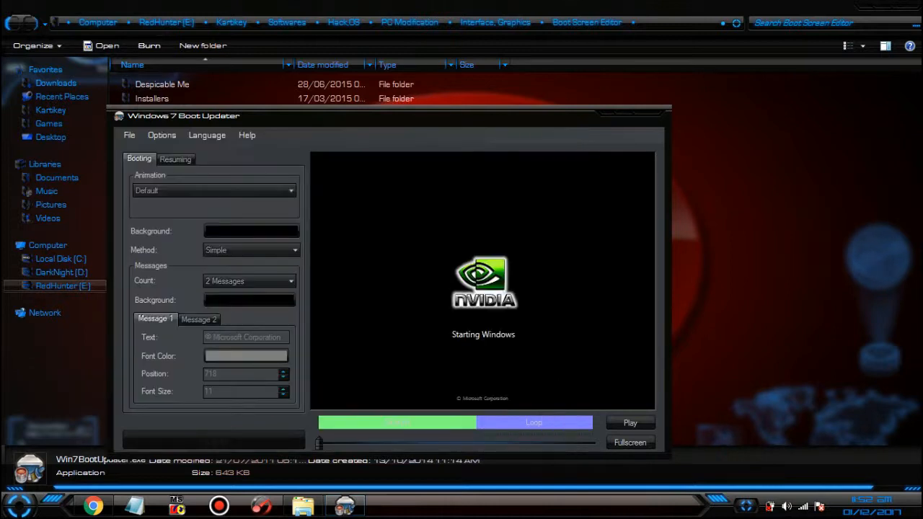
left_click(214, 190)
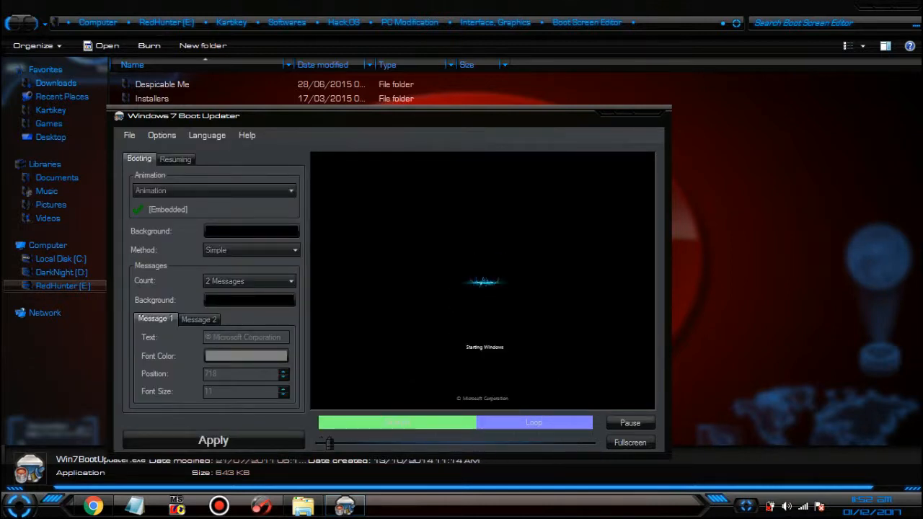
left_click(630, 422)
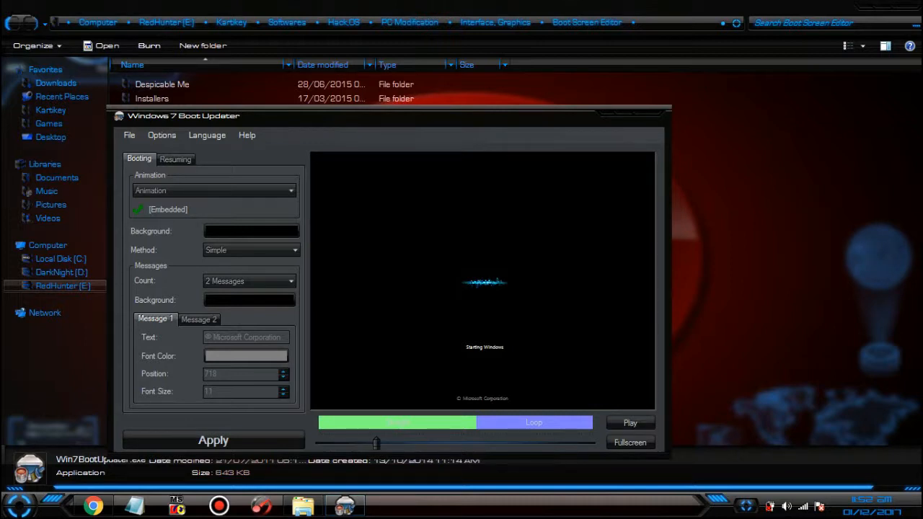
left_click(199, 319)
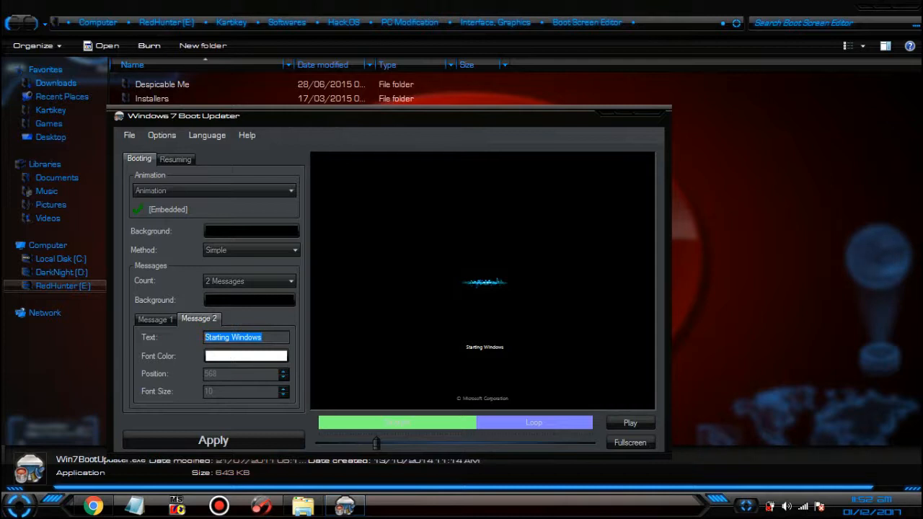
Type 'Hardcore Gaming Machine' as the second boot message text.
type("Harco")
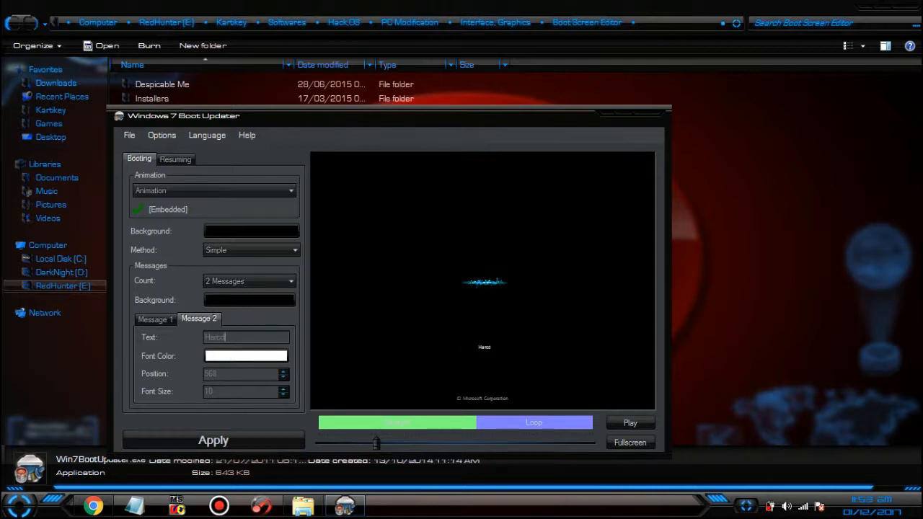
type("dcore Gaming Machine")
left_click(246, 373)
type("523")
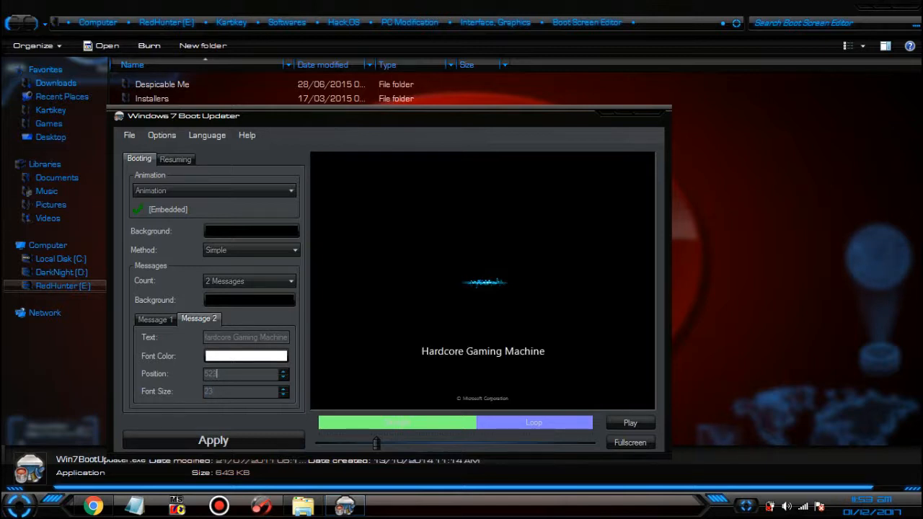
Set the message font colour to red, then play and pause the preview.
left_click(246, 355)
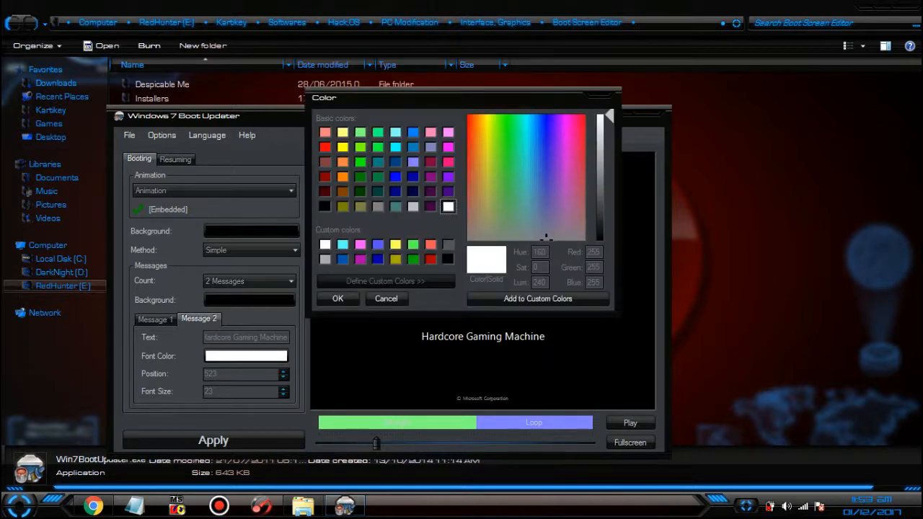
left_click(337, 299)
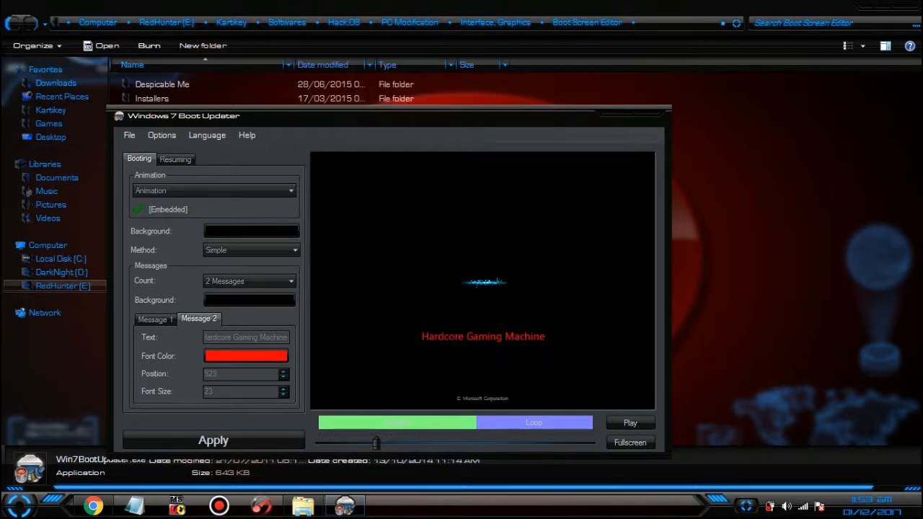
left_click(630, 422)
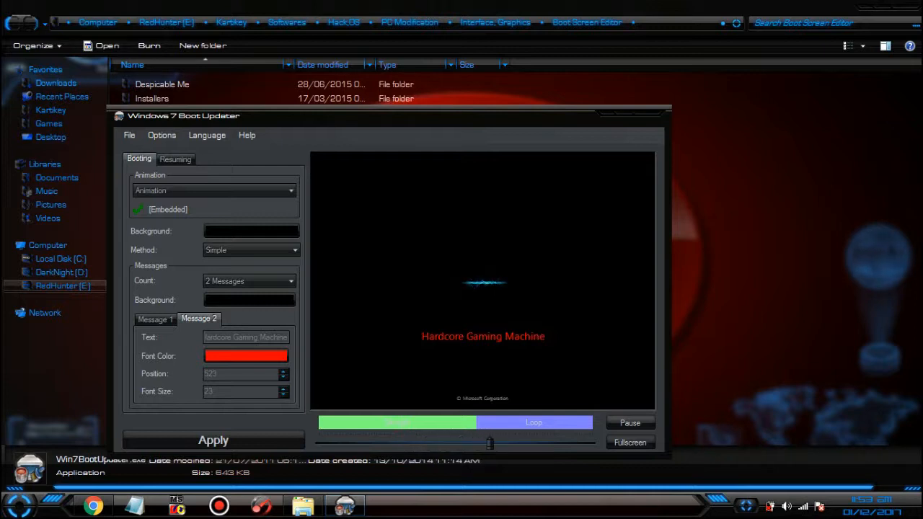
left_click(630, 423)
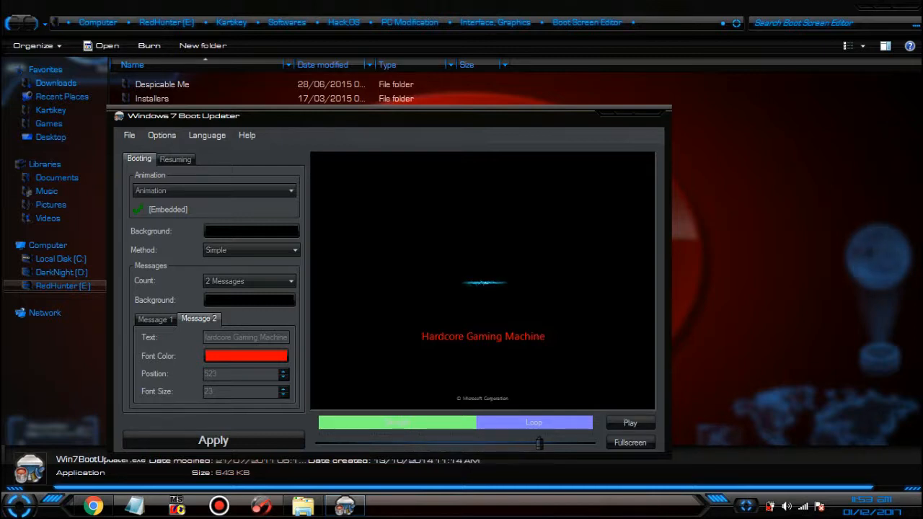
Preview the Resuming screen and inspect its blank Message 2 text field.
left_click(175, 159)
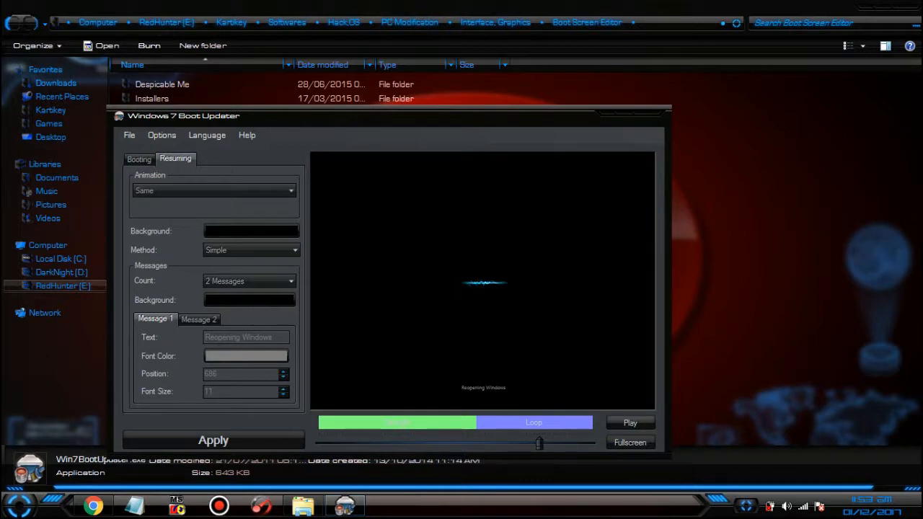
left_click(629, 423)
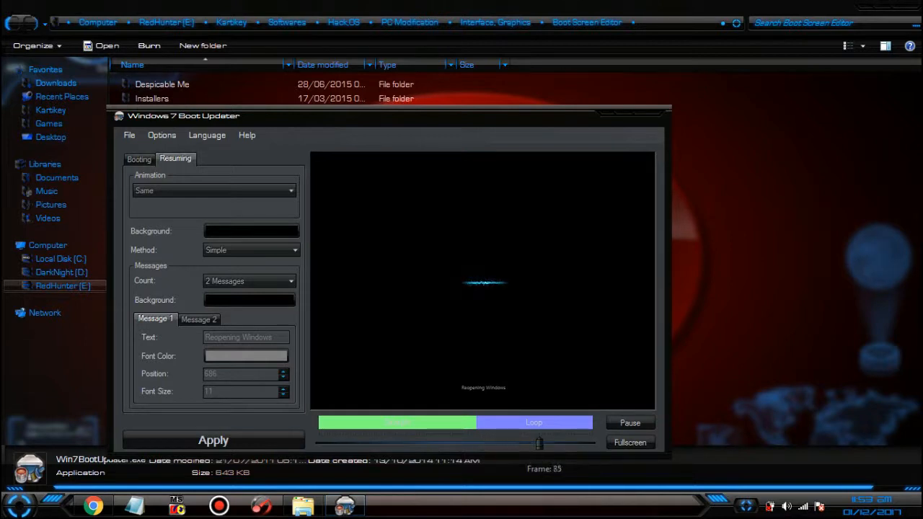
left_click(199, 319)
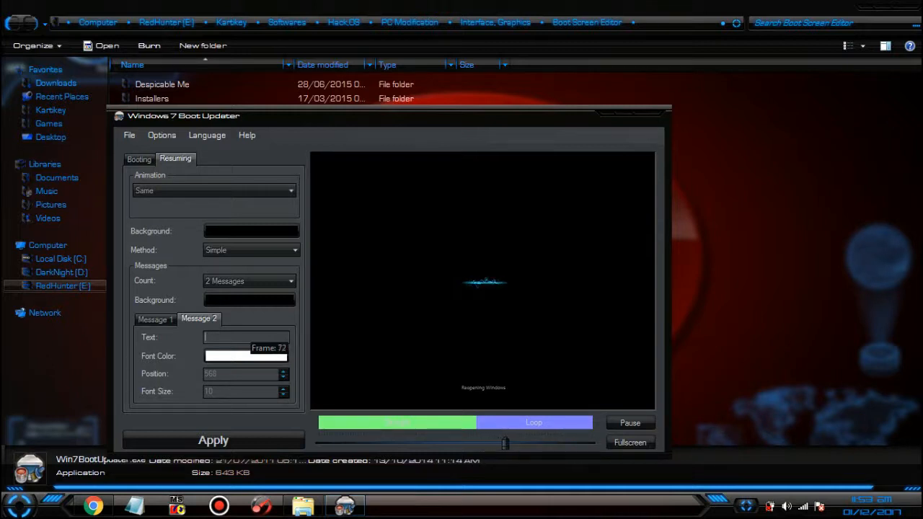
left_click(129, 134)
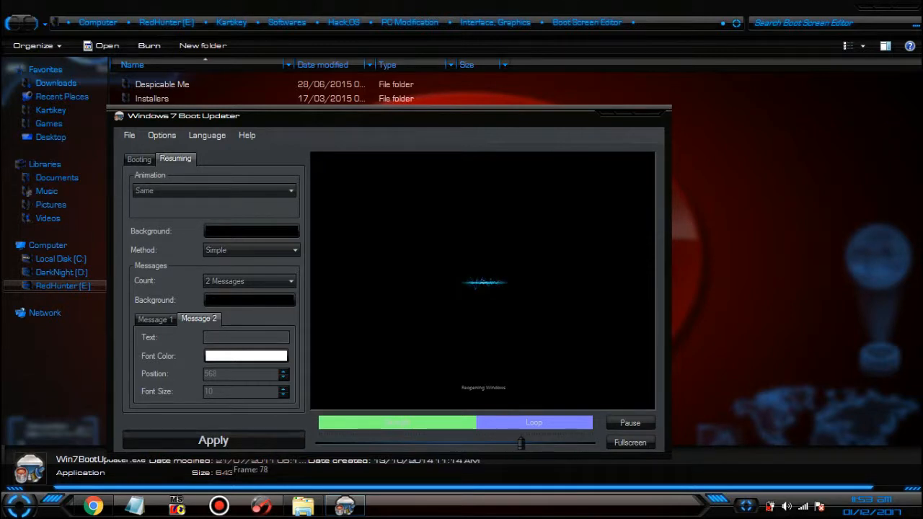
Apply the boot screen changes and dismiss the Boot Update Success message.
left_click(213, 440)
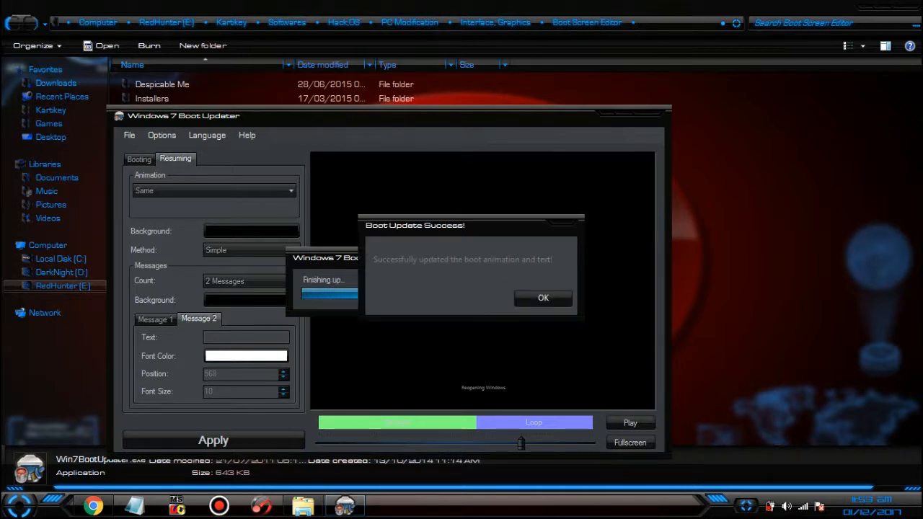
left_click(543, 298)
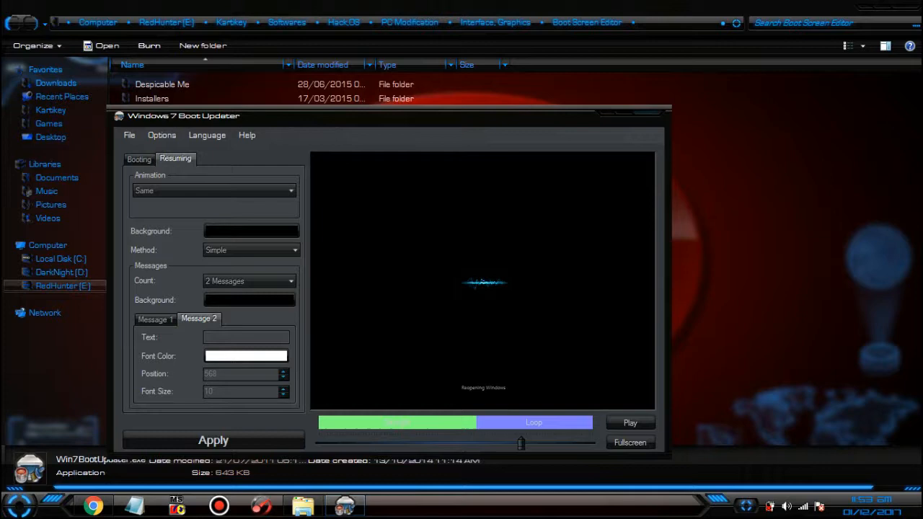